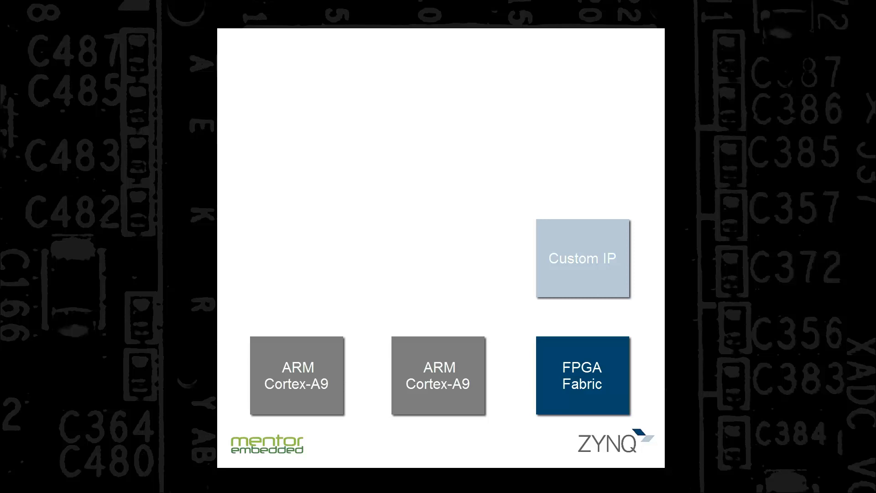
Advance the slideshow from the Zynq architecture diagram to the patient-monitor demo
click(296, 376)
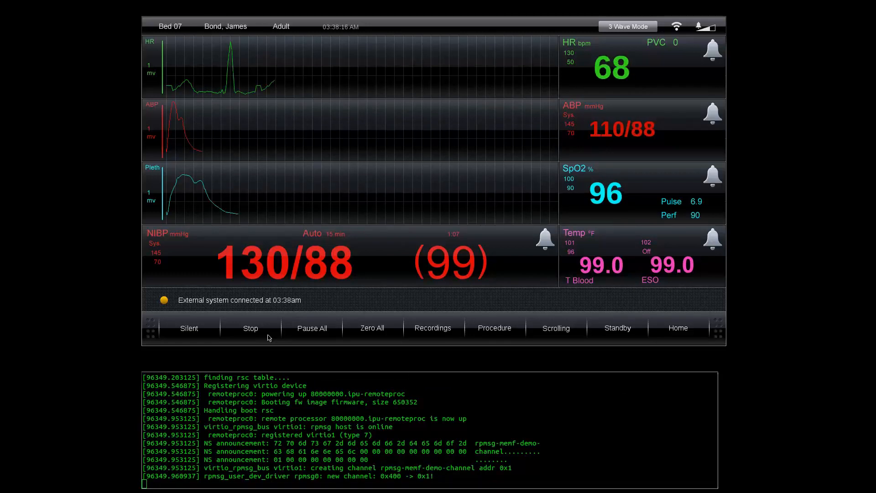
Move from the live patient monitor HMI to the CodeBench debug session paused at main
click(250, 328)
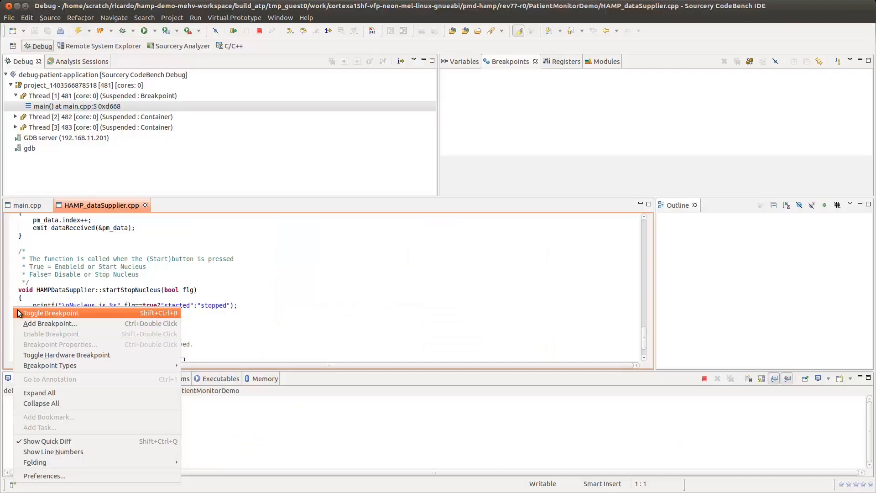
Set a breakpoint on the startStopNucleus printf at HAMP_dataSupplier.cpp line 97
click(51, 313)
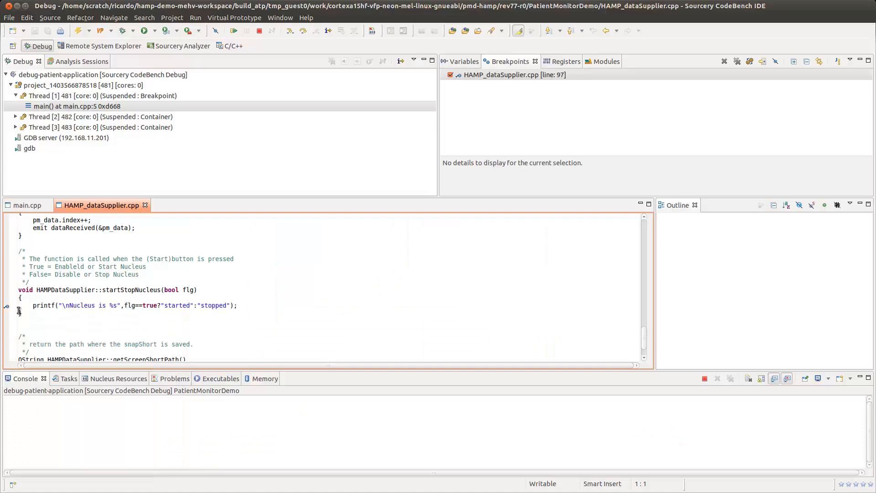
click(233, 31)
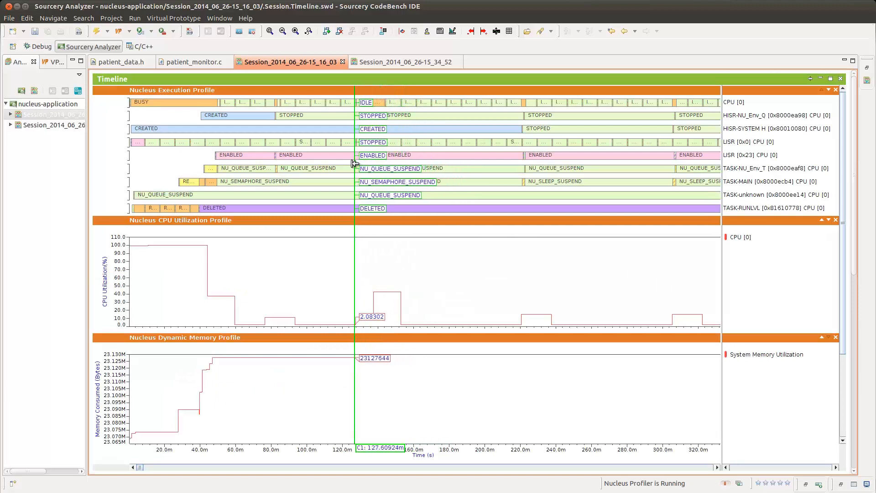
Mark the CPU usage drop, then the ECG peak near 9.22 s in Session_2014_06_26-15_34_52
drag(356, 162, 305, 162)
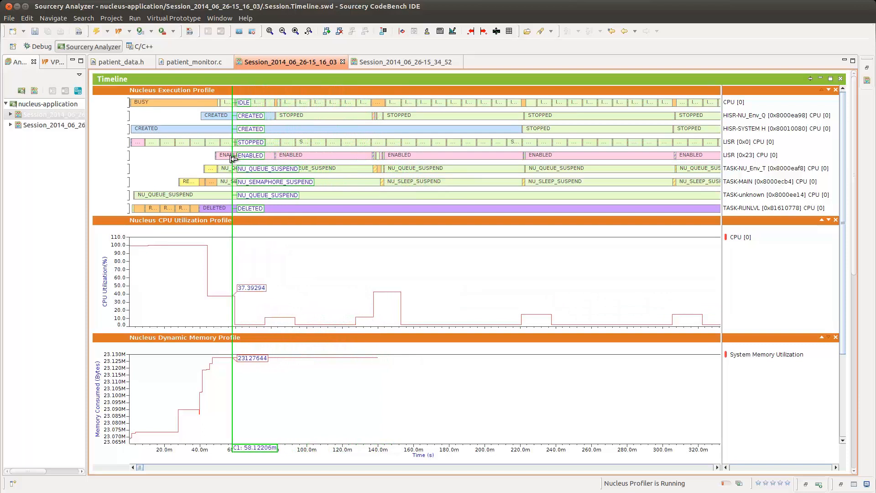
click(403, 62)
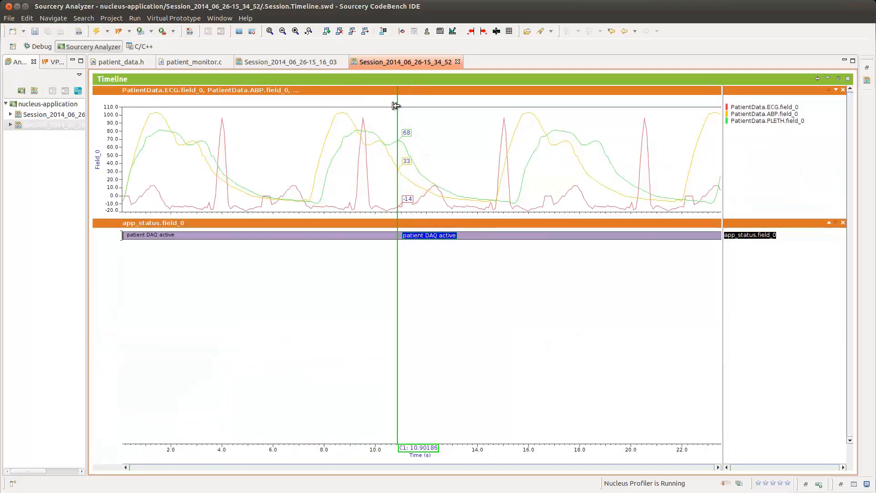
drag(393, 107, 355, 106)
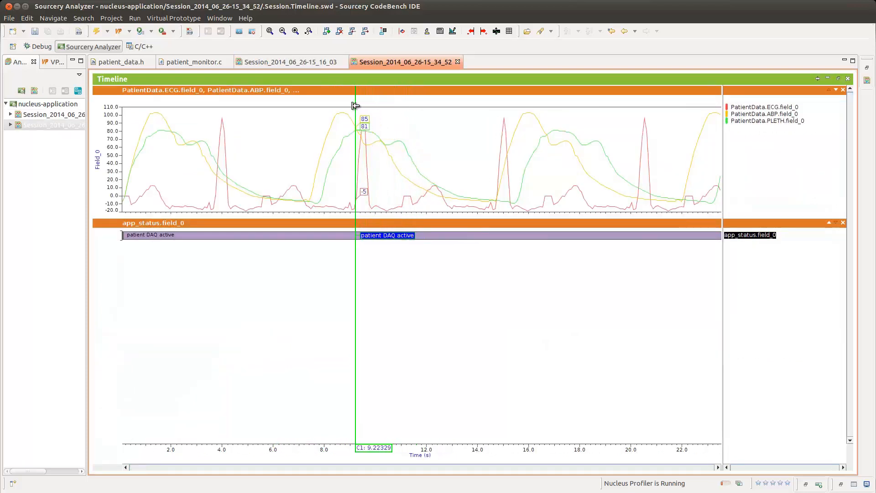